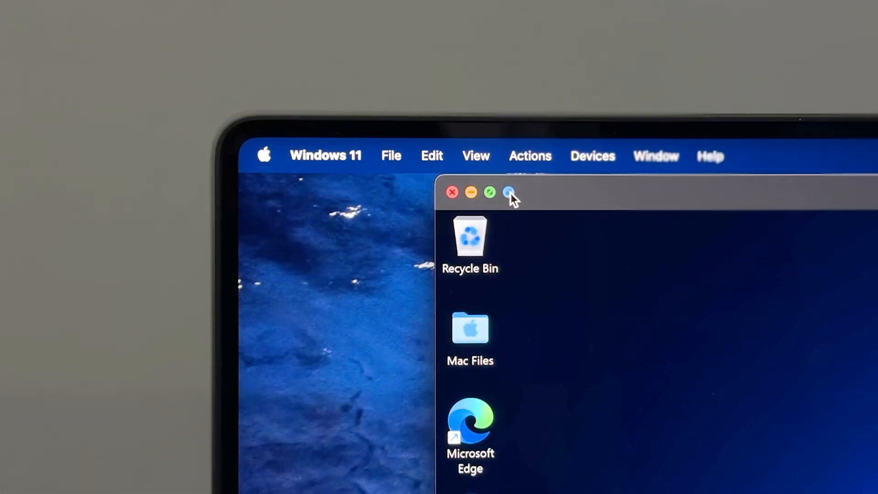
# - Switch the Windows 11 virtual machine into Coherence mode from its title bar
pyautogui.click(470, 192)
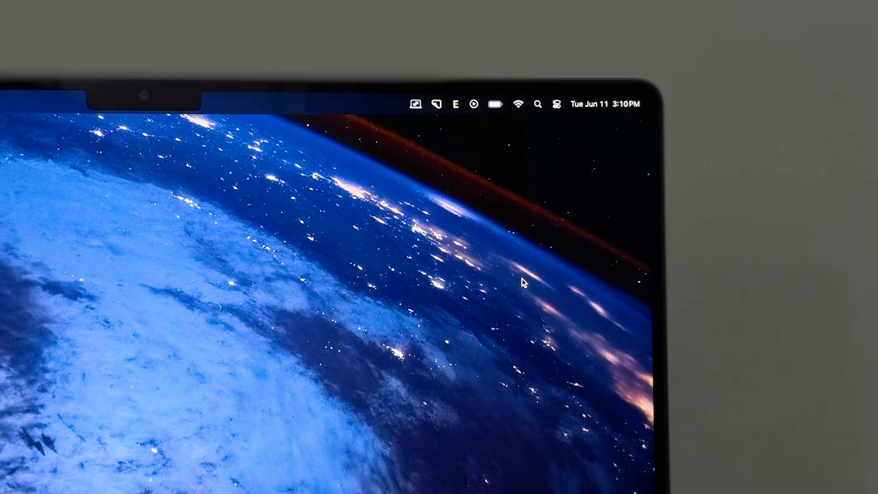
pyautogui.click(415, 104)
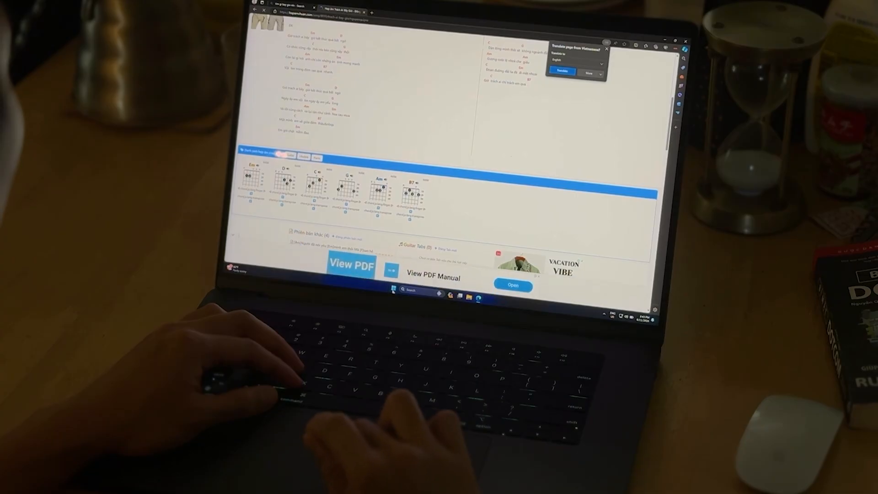
# - Bring up the Start menu and expand the full Recommended list via More
pyautogui.click(393, 292)
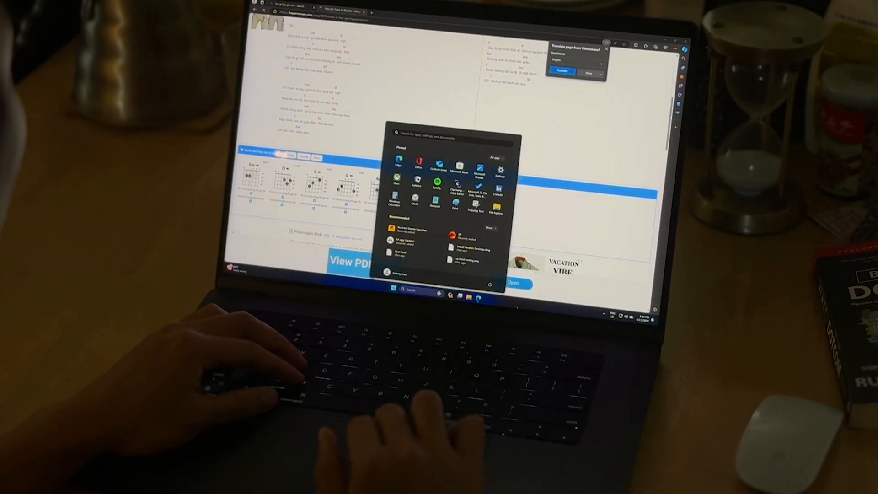
pyautogui.click(490, 218)
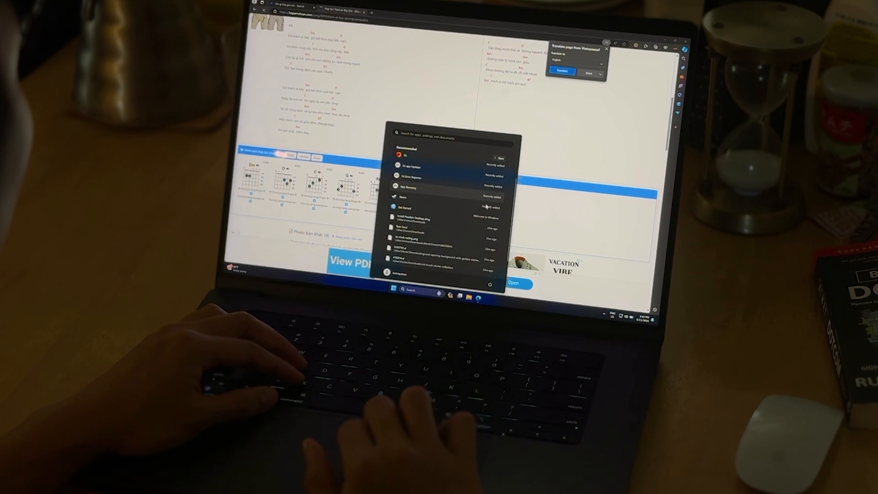